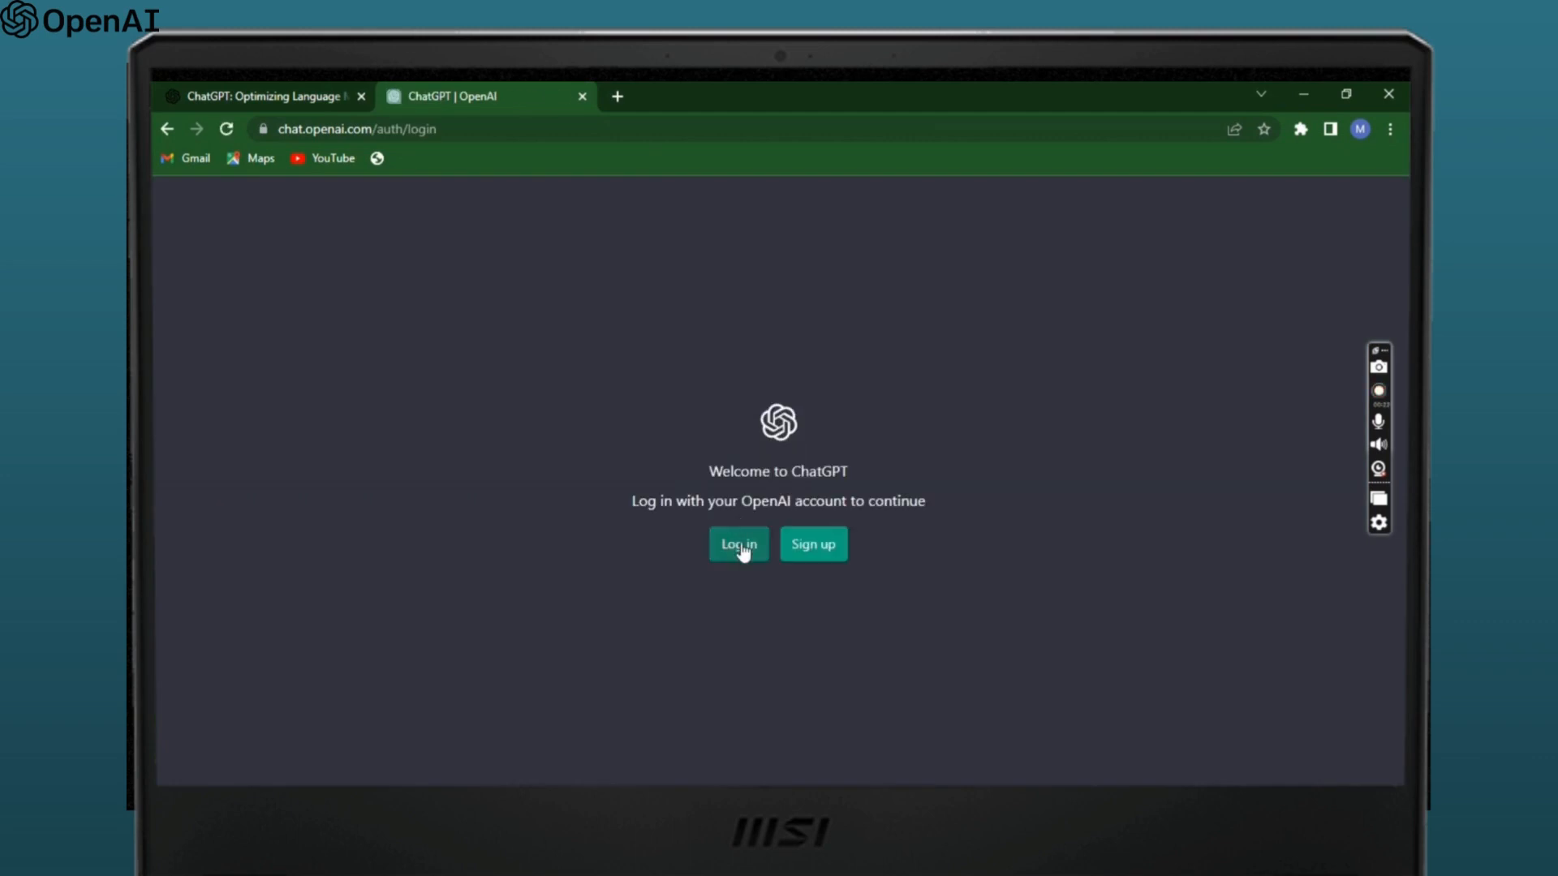
Step: Enter the account email at the OpenAI login and request forgotten-password reset instructions
left_click(737, 545)
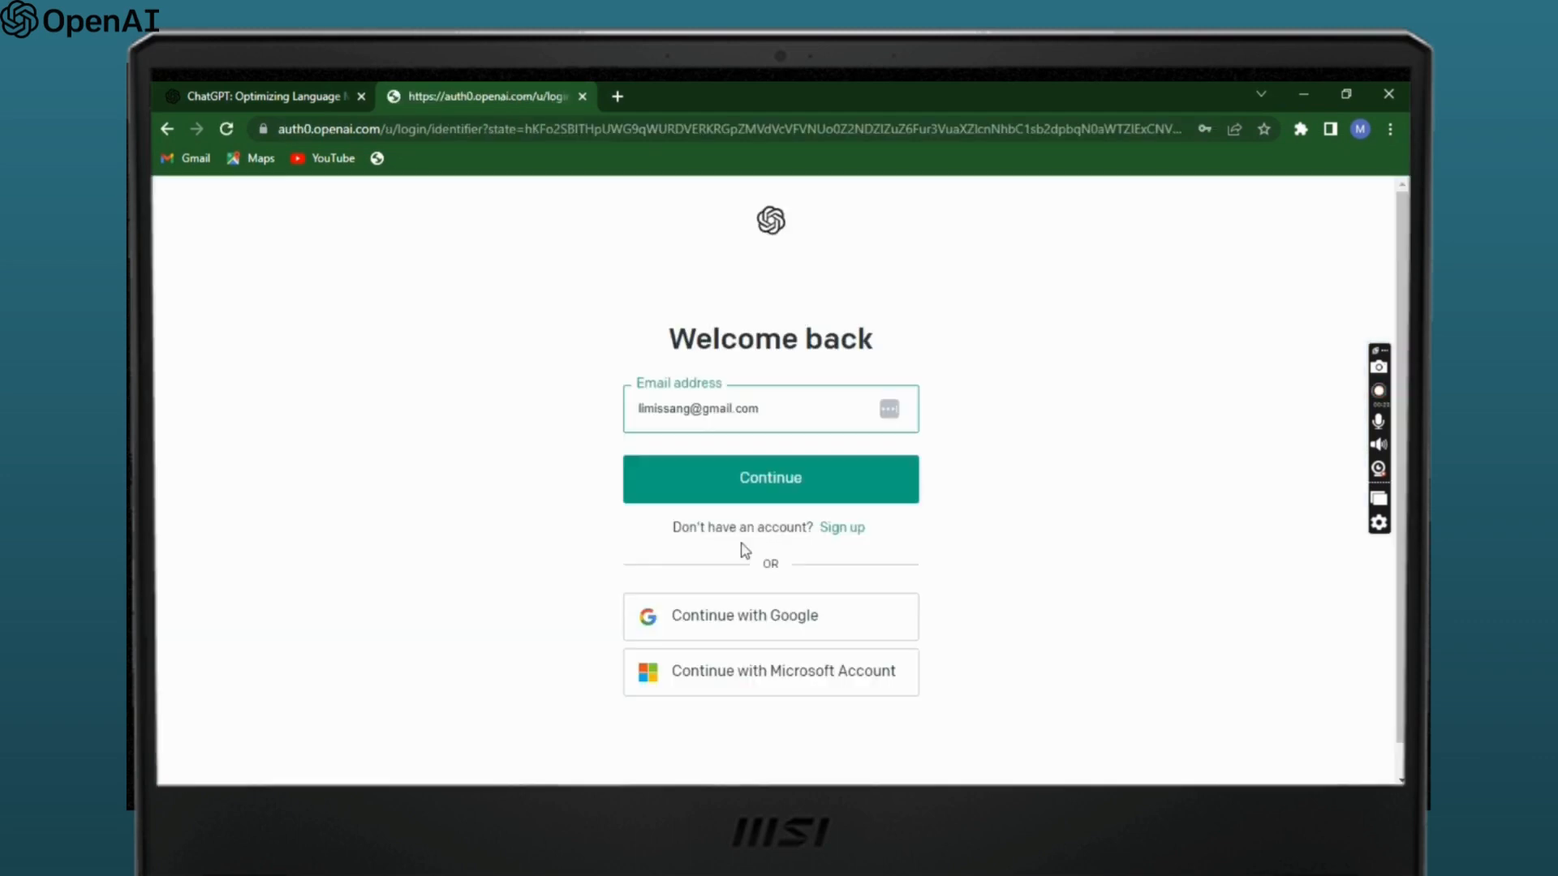
left_click(770, 478)
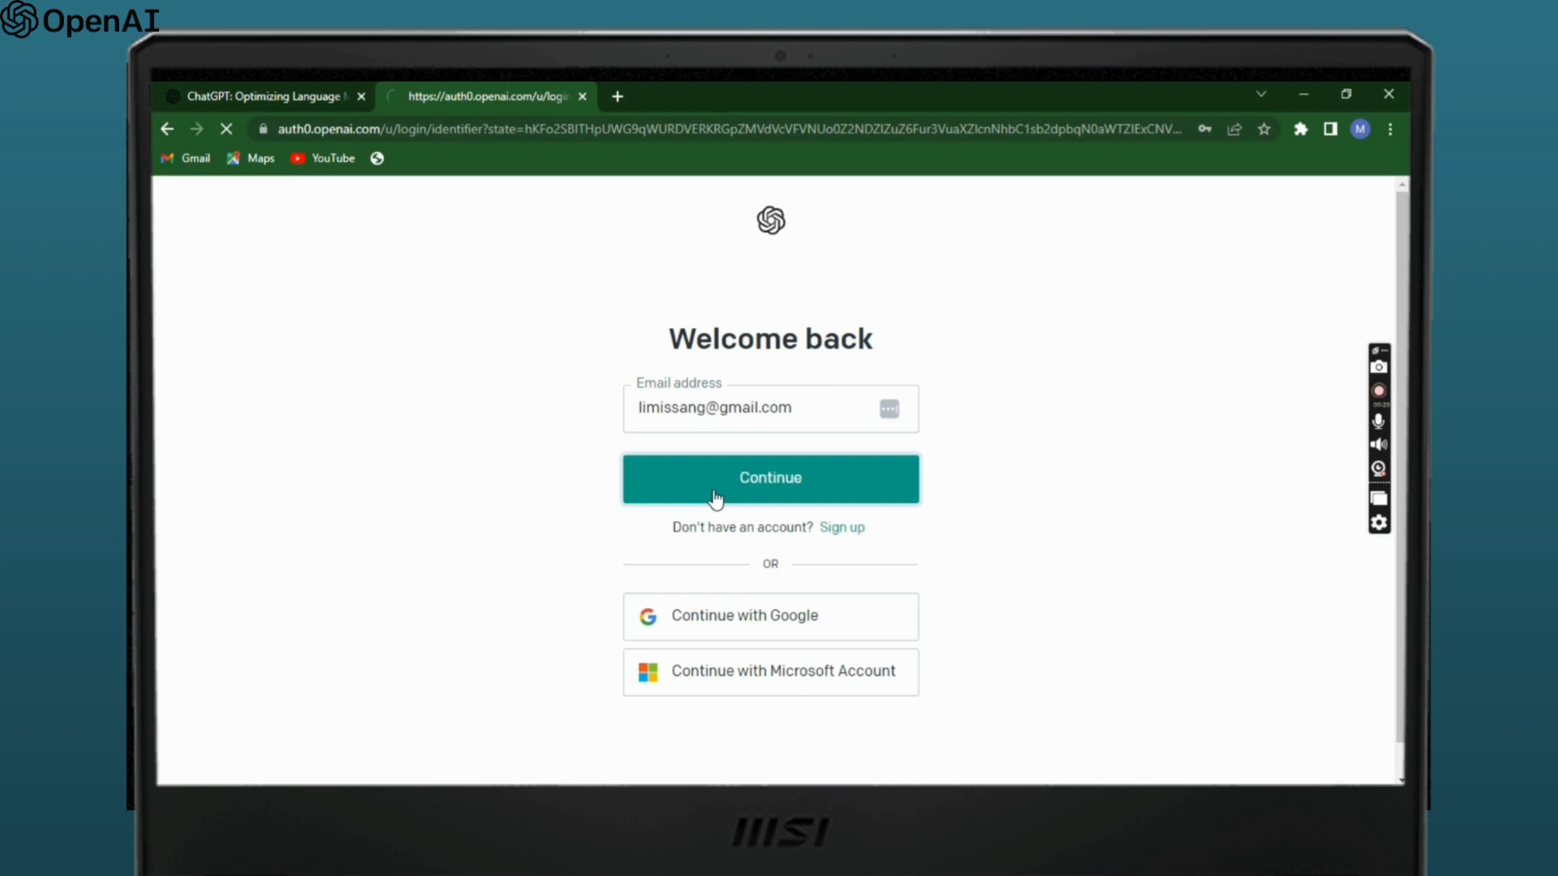
left_click(770, 478)
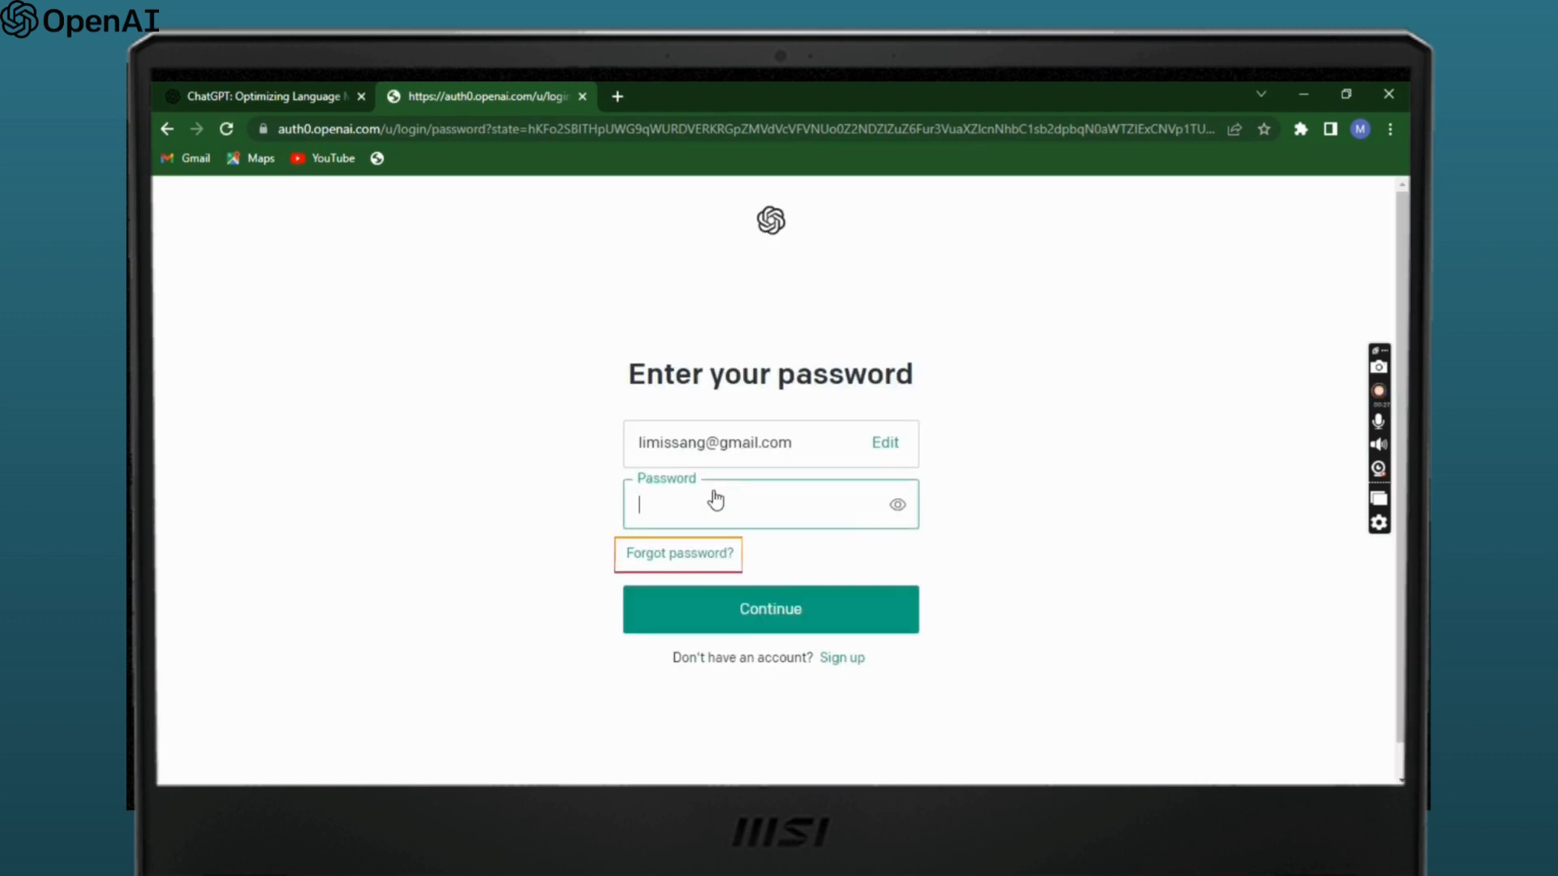
left_click(678, 553)
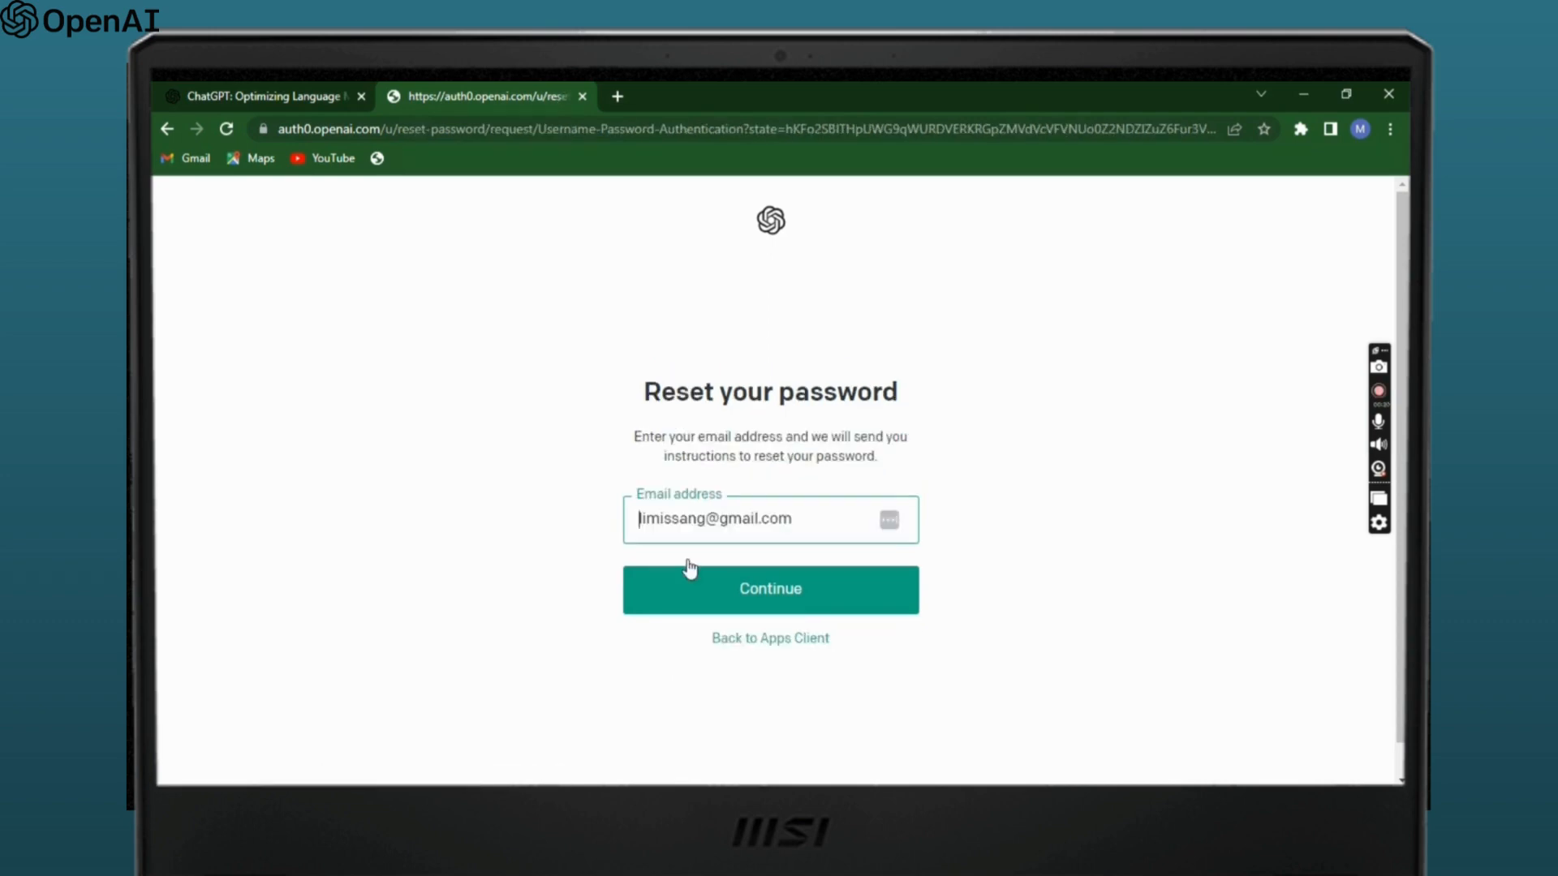
left_click(769, 588)
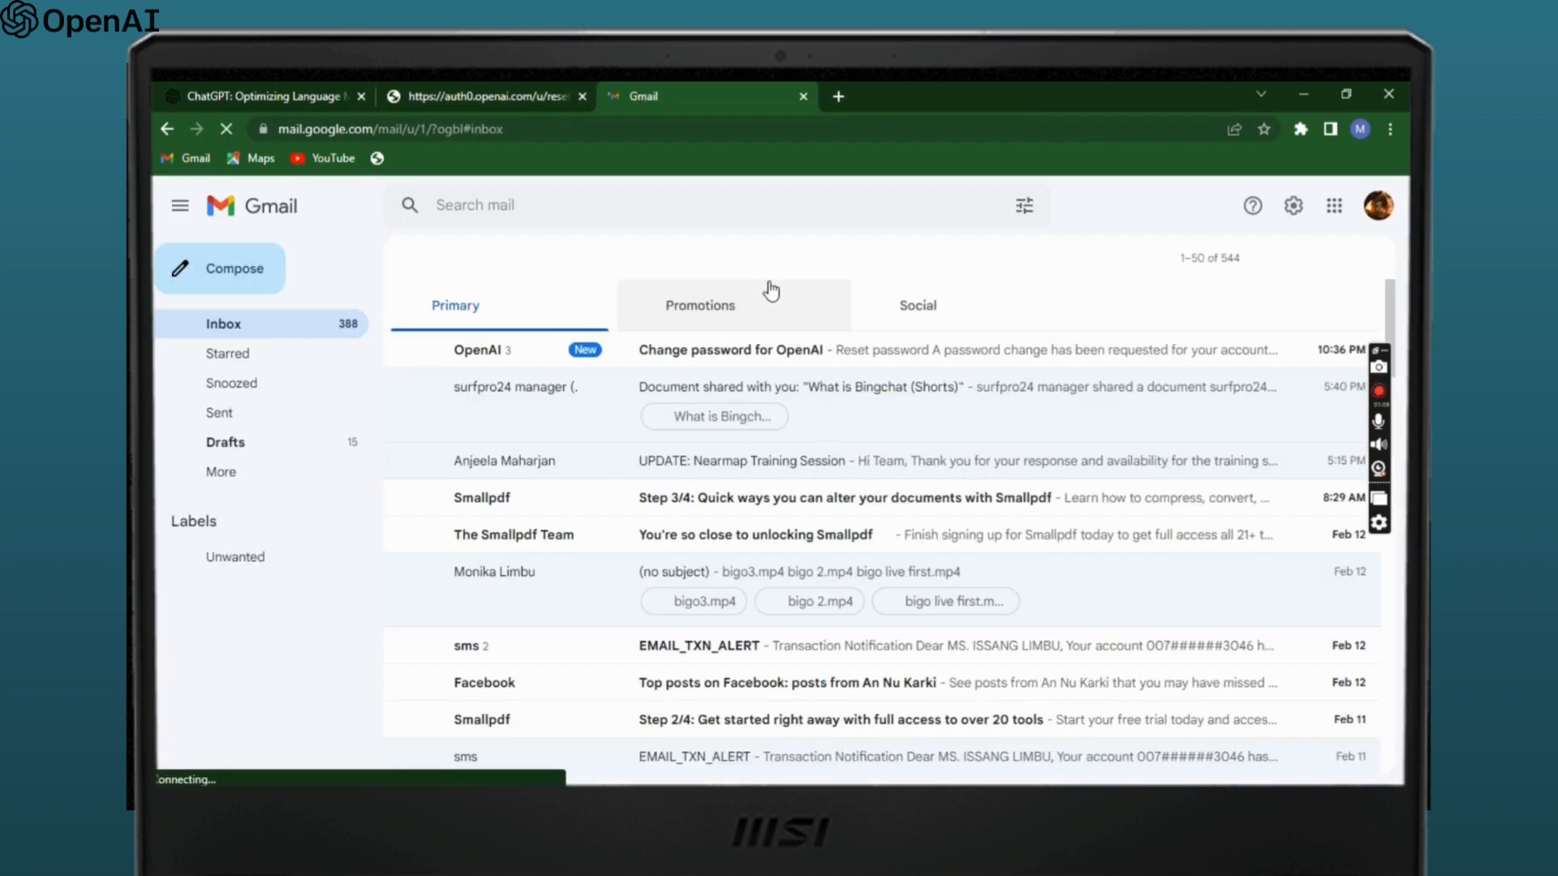
Step: From the 'Change password for OpenAI' email, enter and confirm the new password
left_click(729, 349)
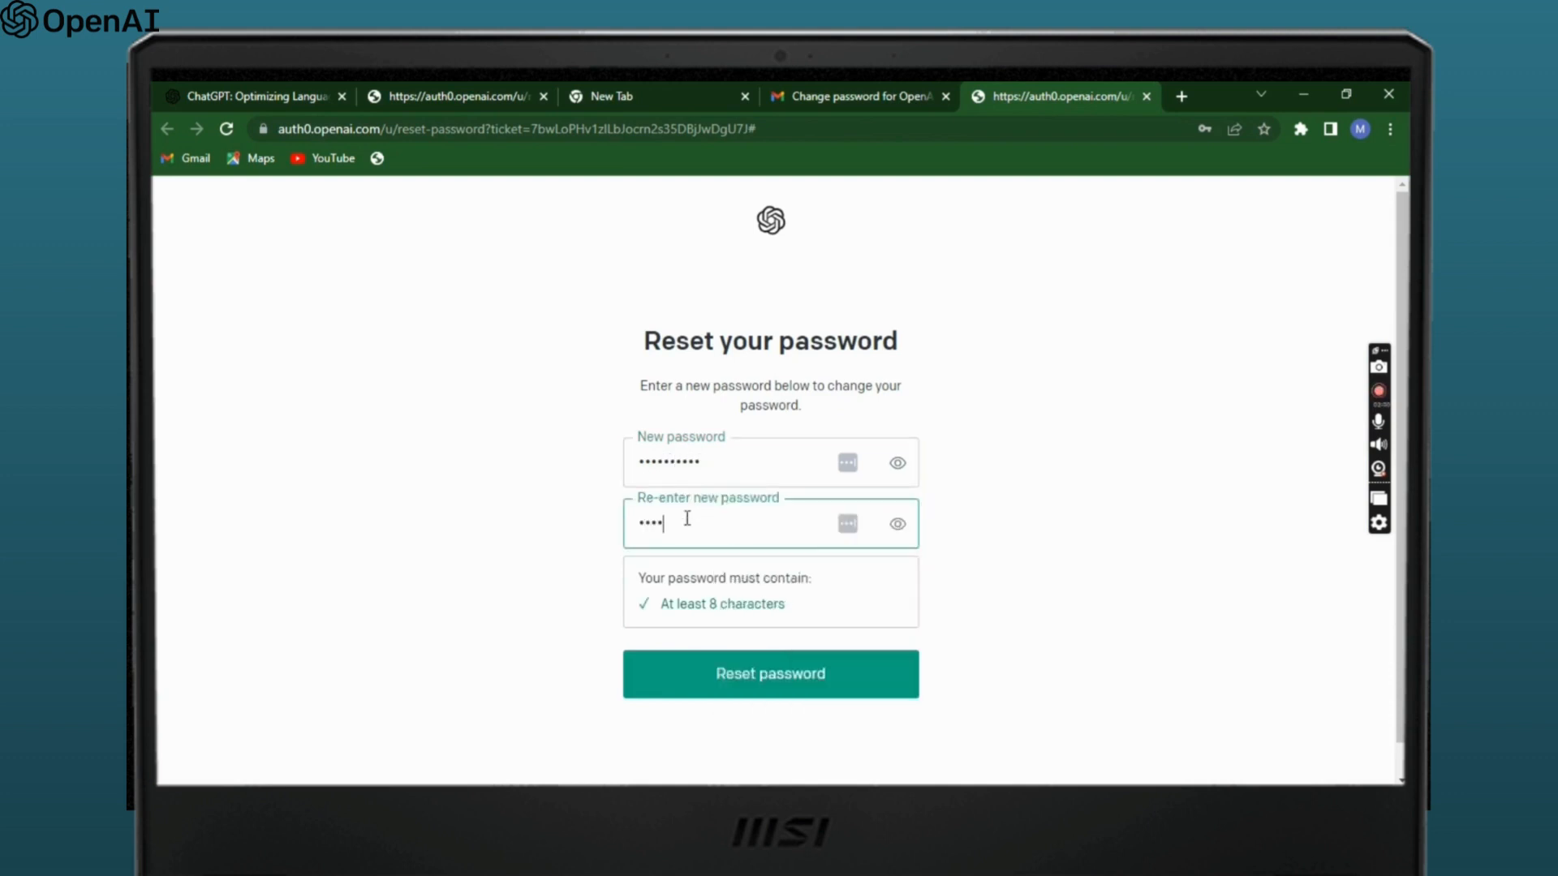
left_click(769, 673)
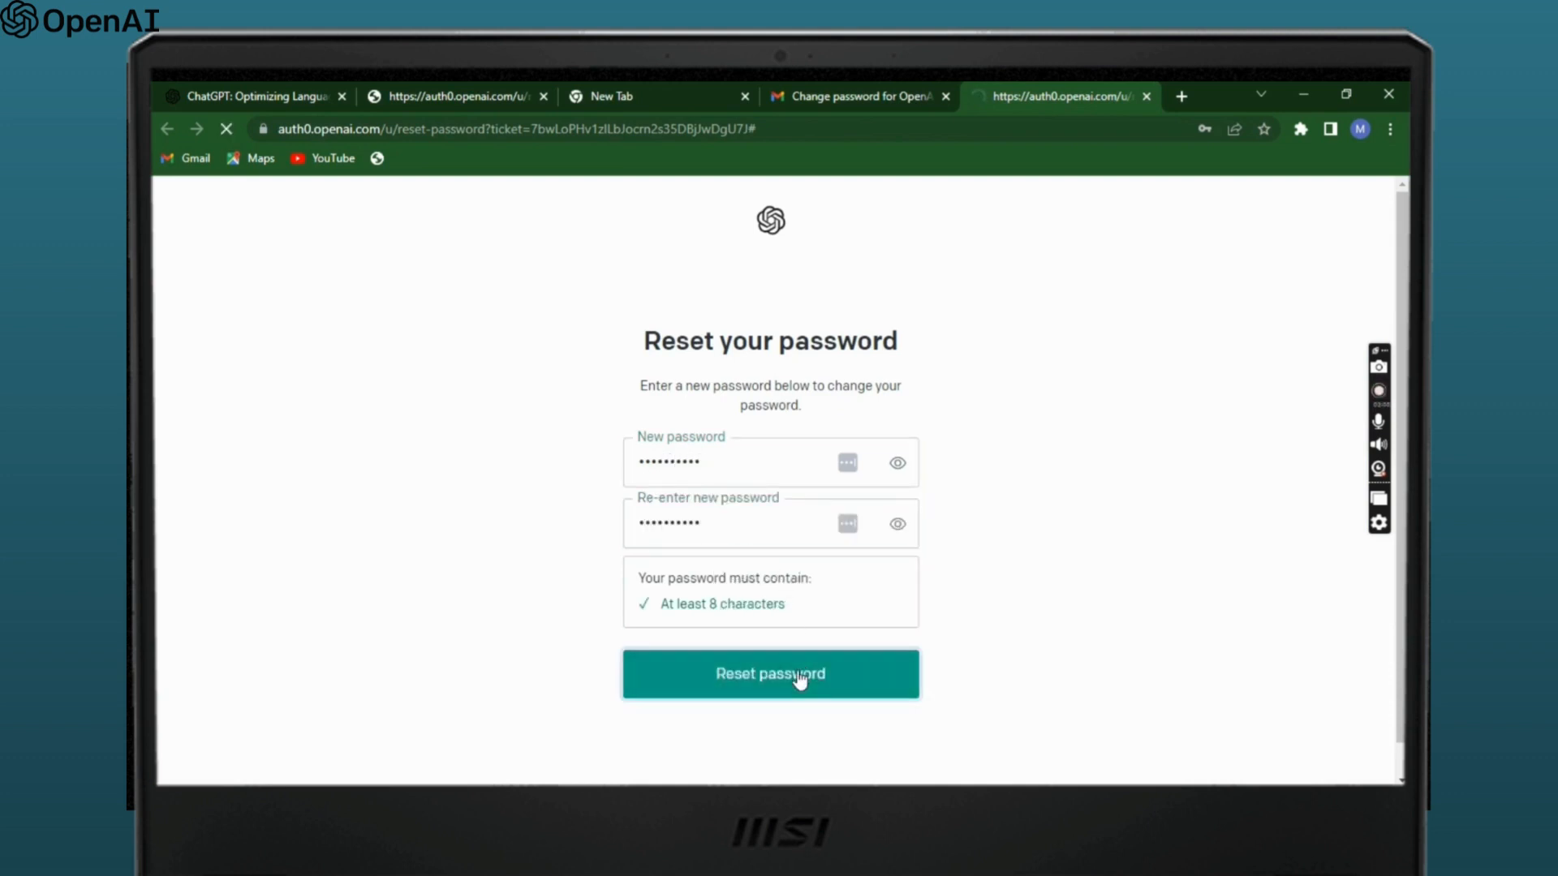
left_click(770, 673)
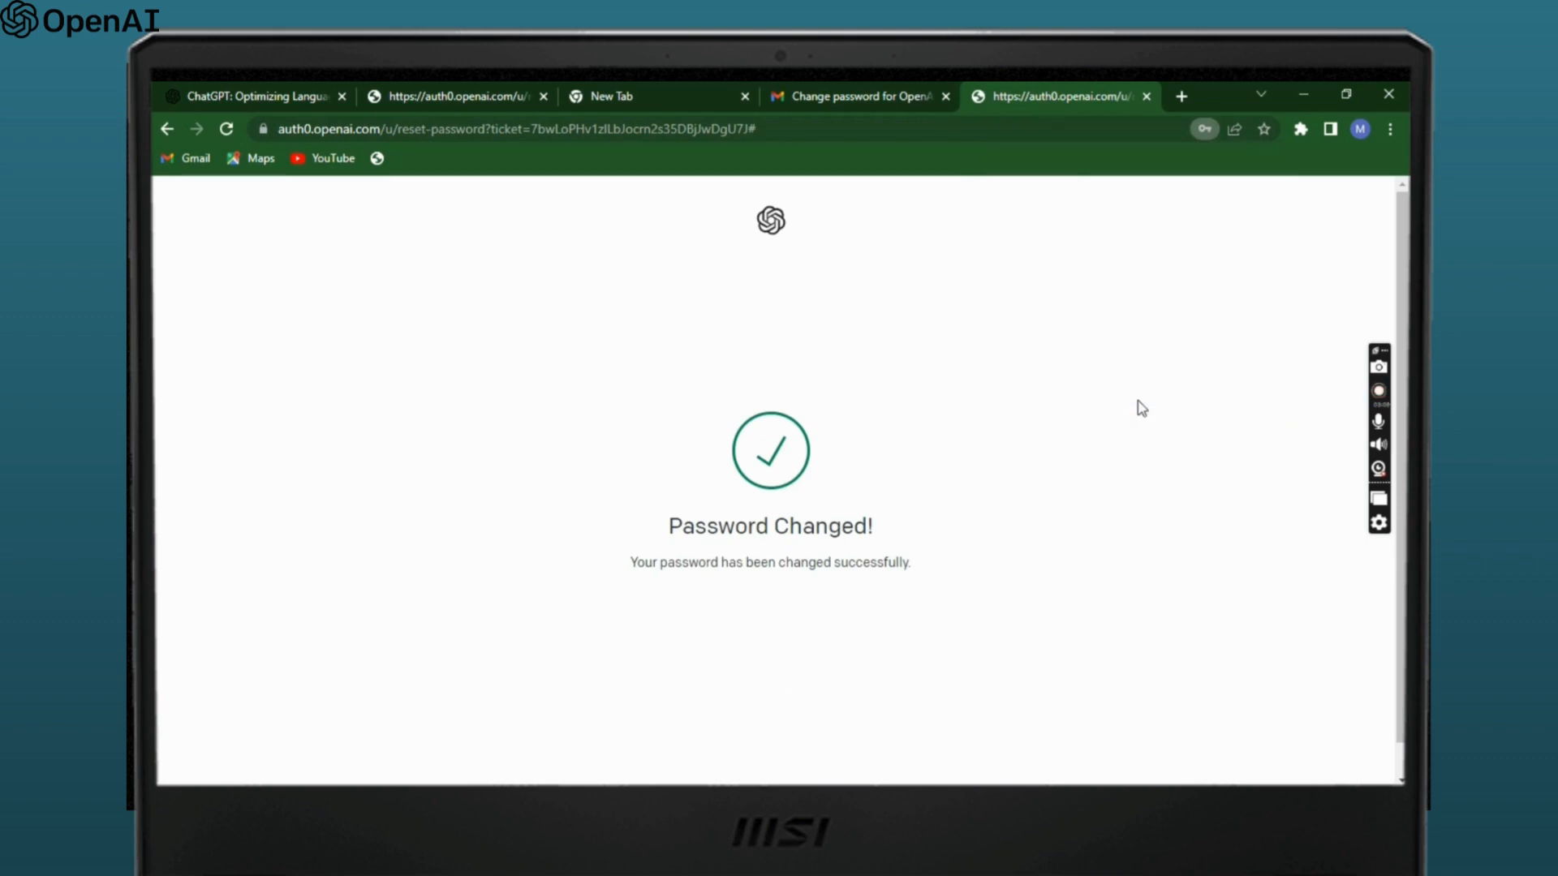